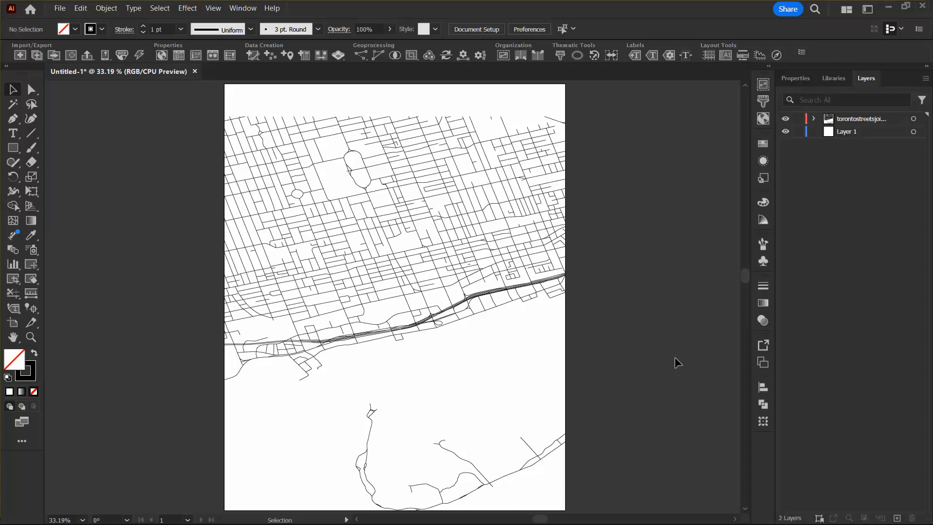
mouse_move(657, 387)
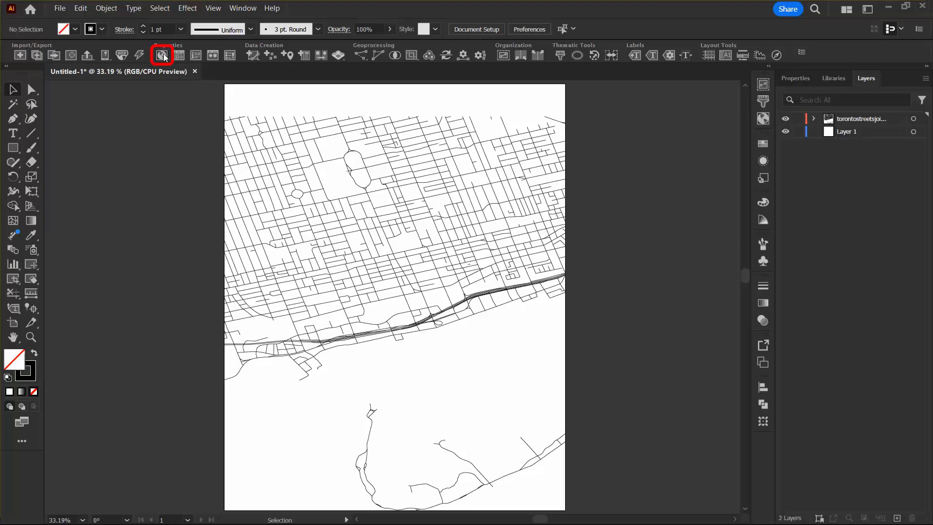
- Create a text-type MAP layer called 'Street Names' from the MAP Views panel
left_click(162, 55)
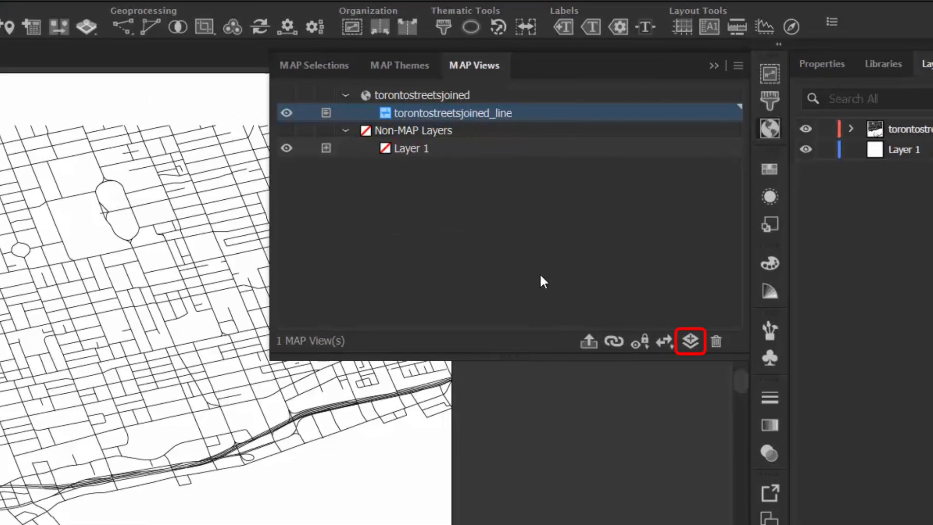
left_click(689, 341)
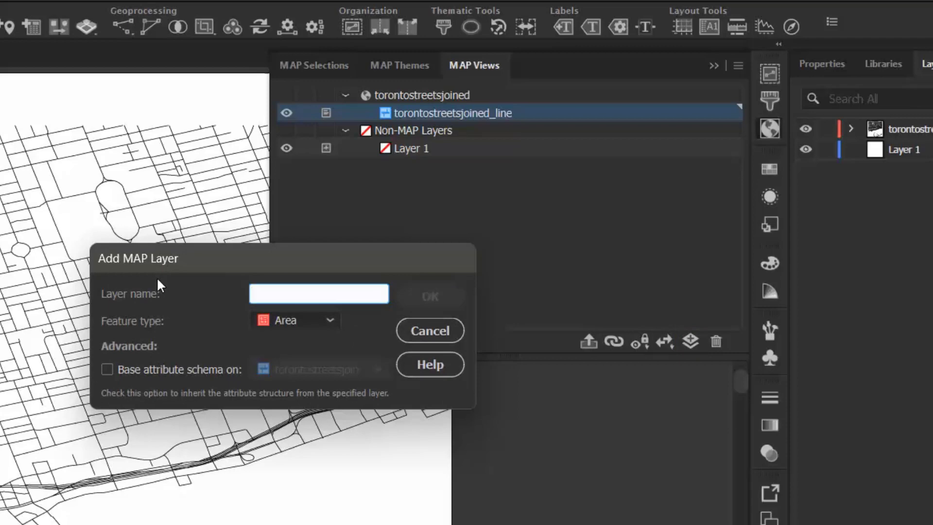
type("Street Names")
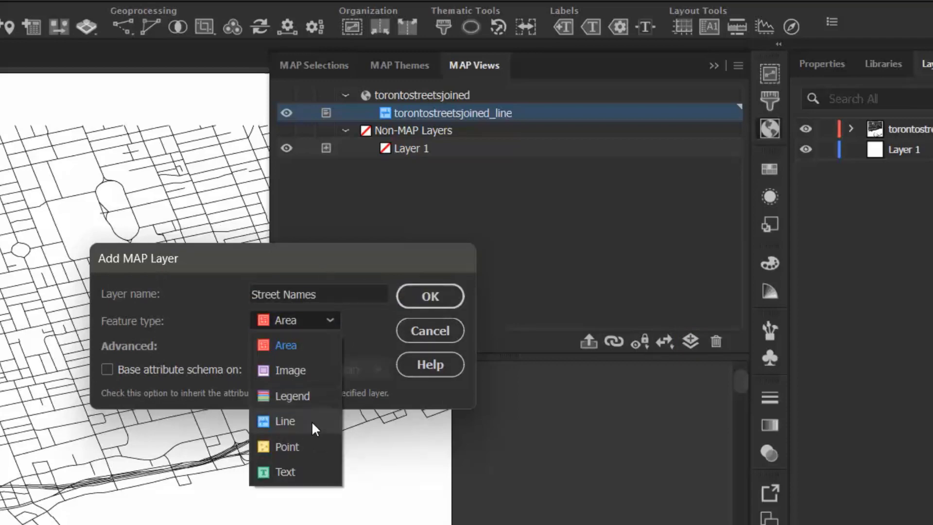
left_click(285, 472)
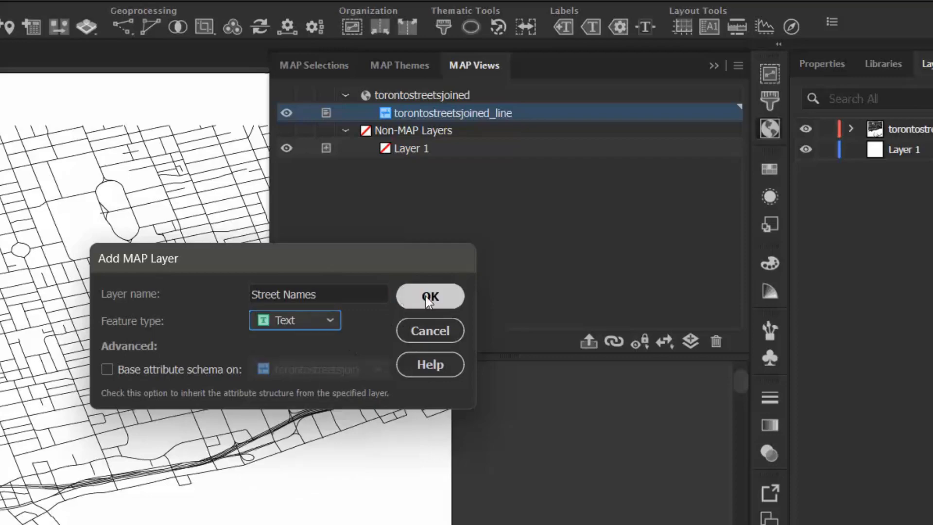
left_click(429, 297)
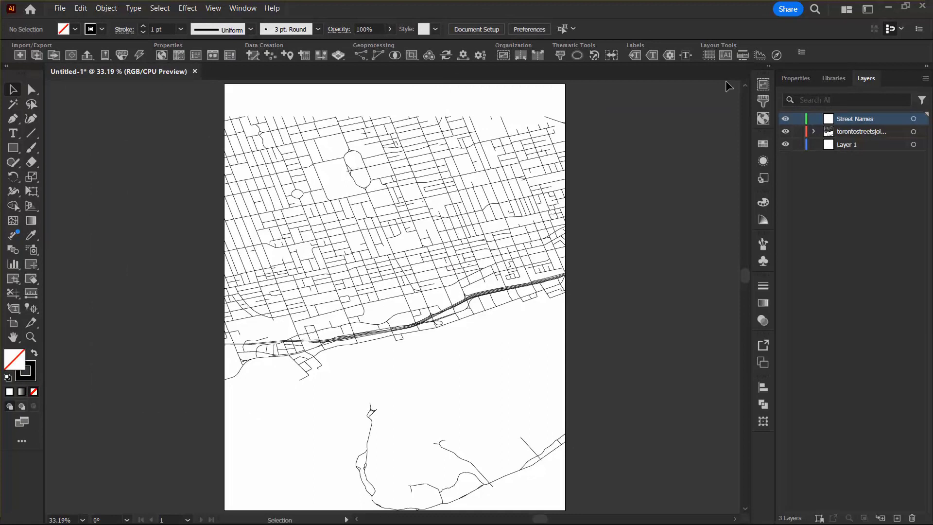
mouse_move(491, 4)
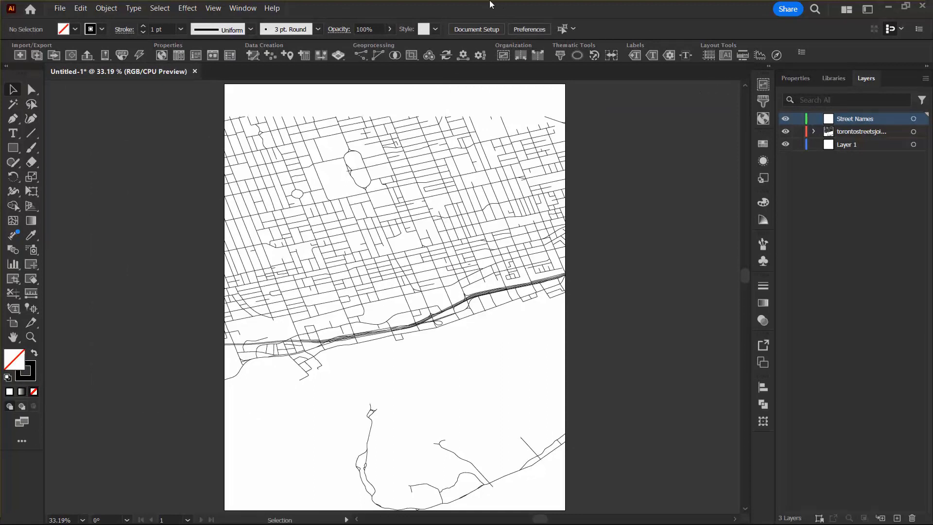
- Open the Character panel from Window > Type and set the font to Arial Regular
left_click(243, 8)
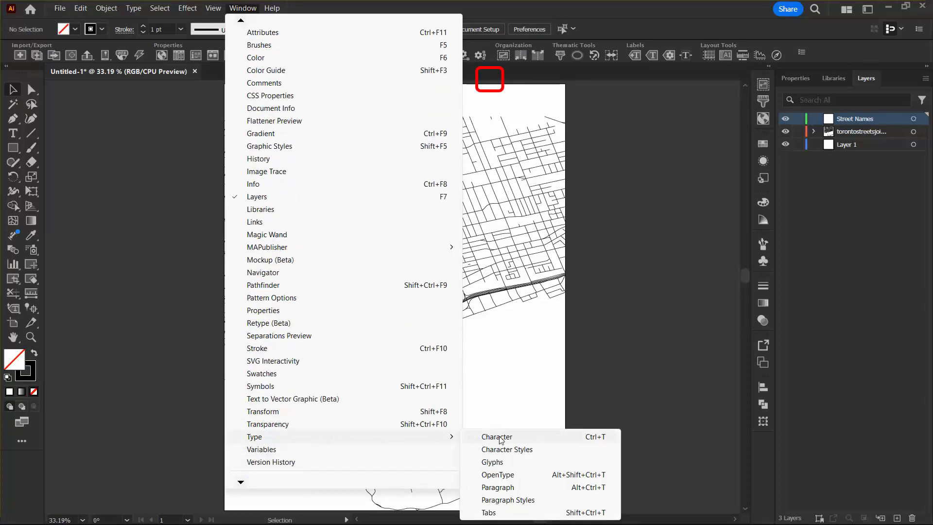
left_click(496, 437)
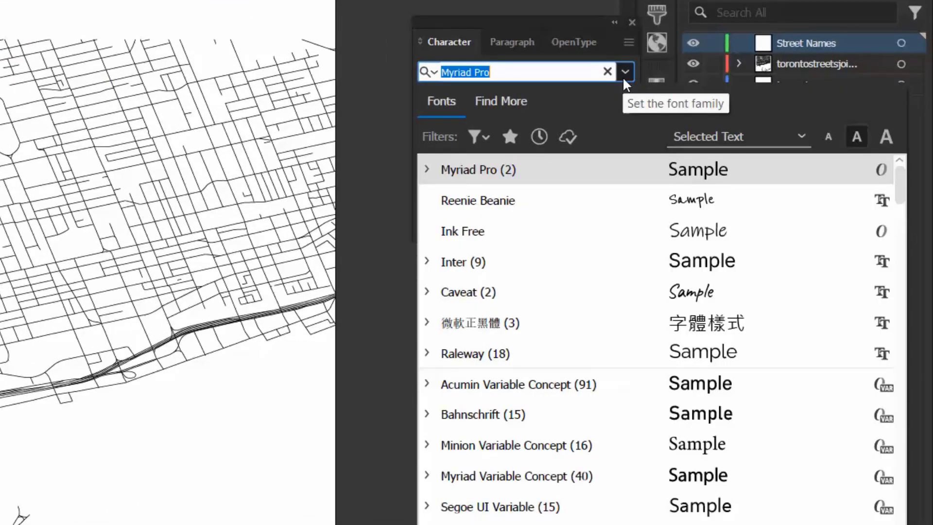
scroll("down", 3)
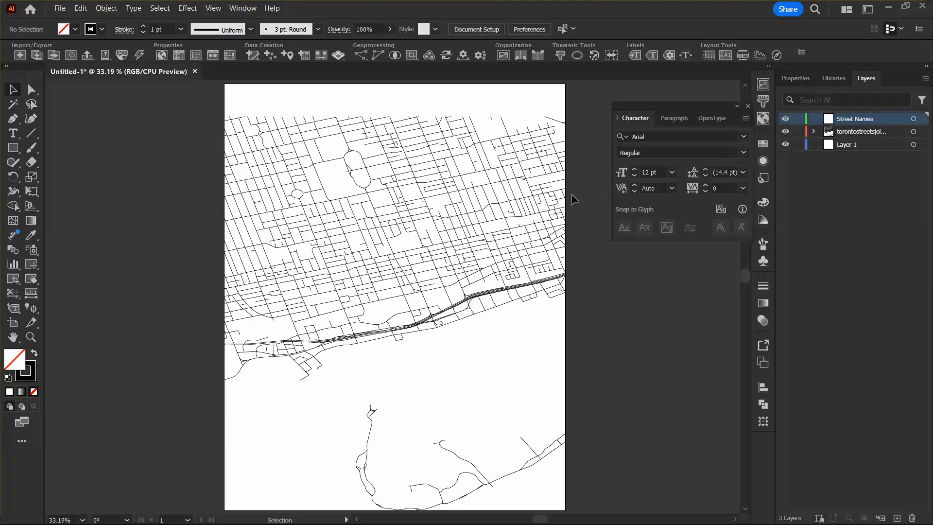
- Select the central street lines on the torontostreetsjoined layer
left_click(381, 262)
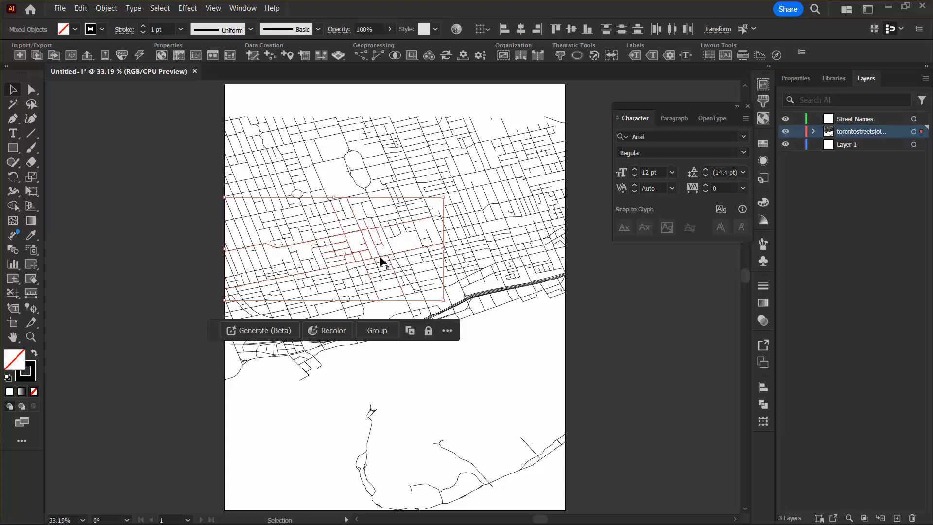
left_click(748, 107)
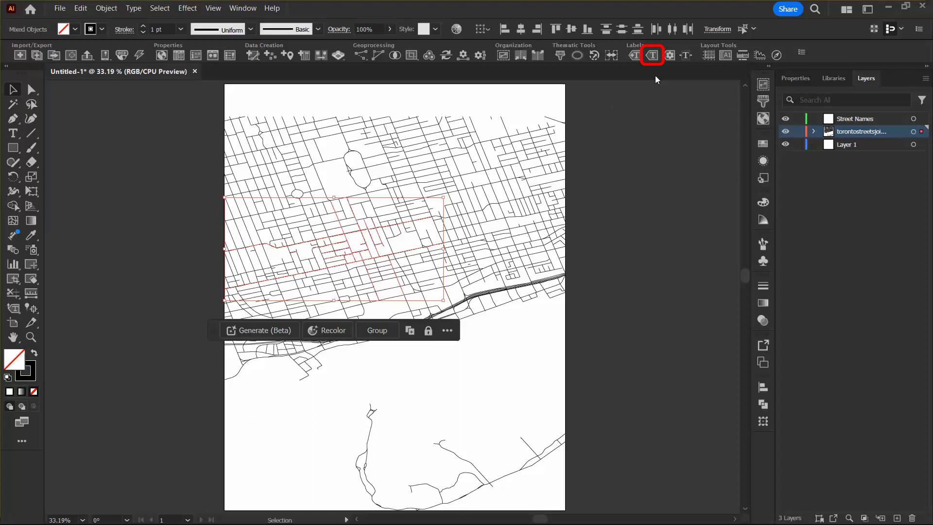
- In Label Features, label torontostreetsjoined_line by NAME into the Street Names layer
left_click(652, 55)
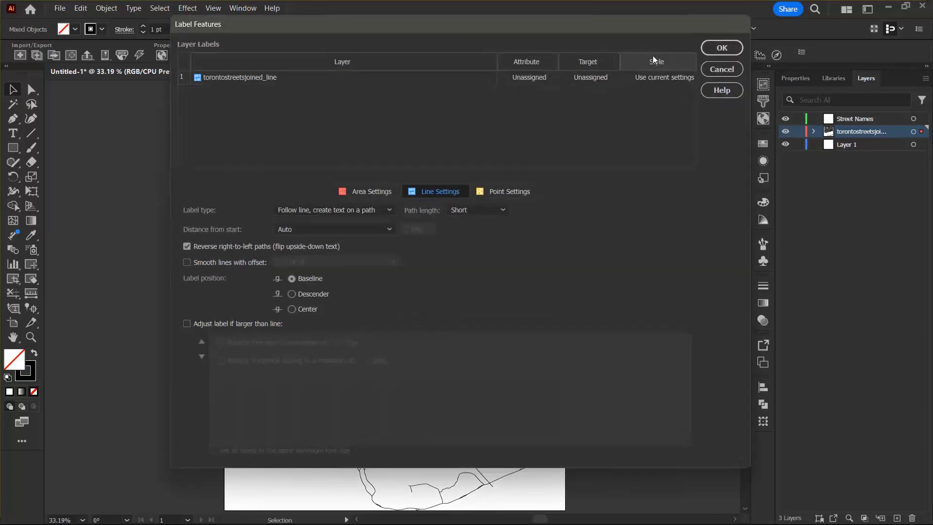
mouse_move(658, 154)
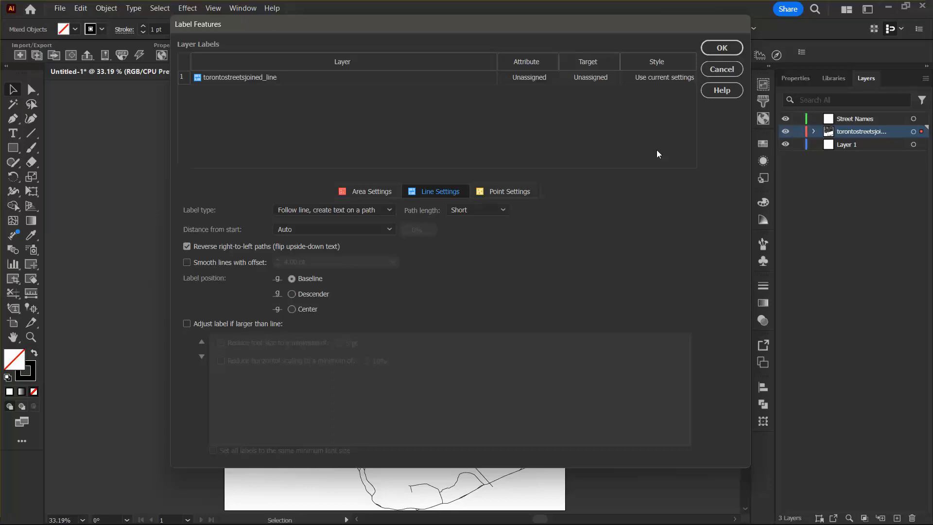
mouse_move(567, 132)
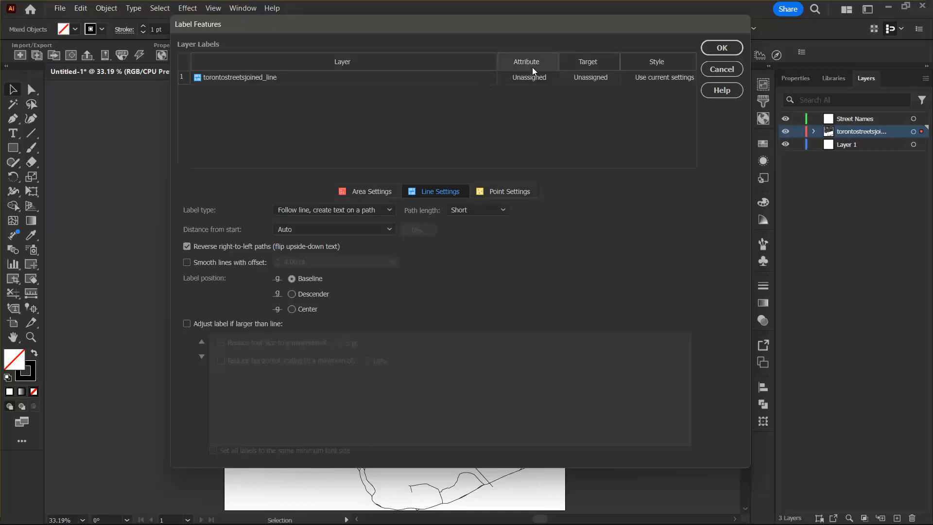
left_click(527, 76)
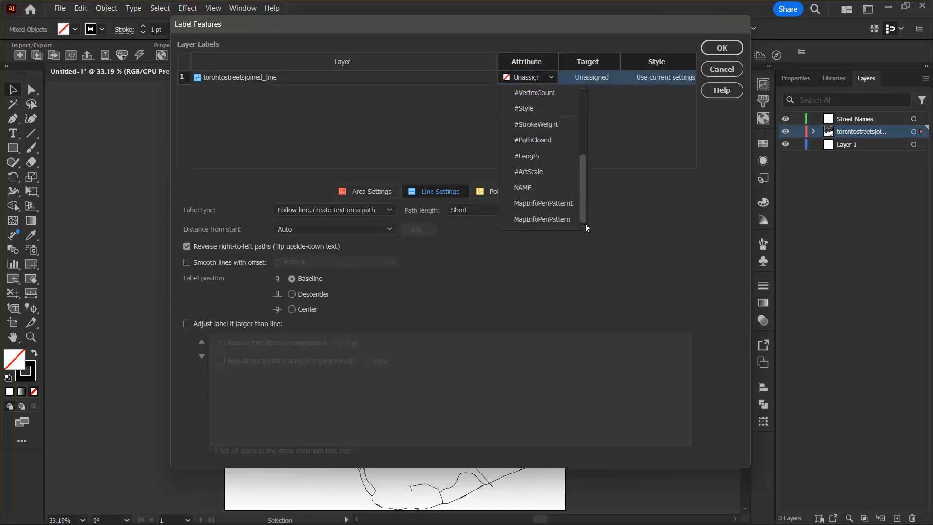
left_click(522, 188)
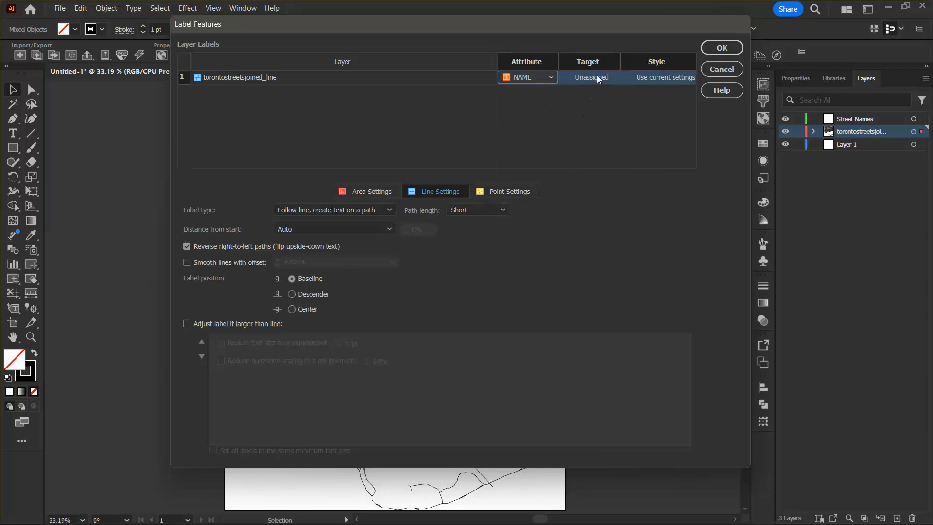
left_click(588, 77)
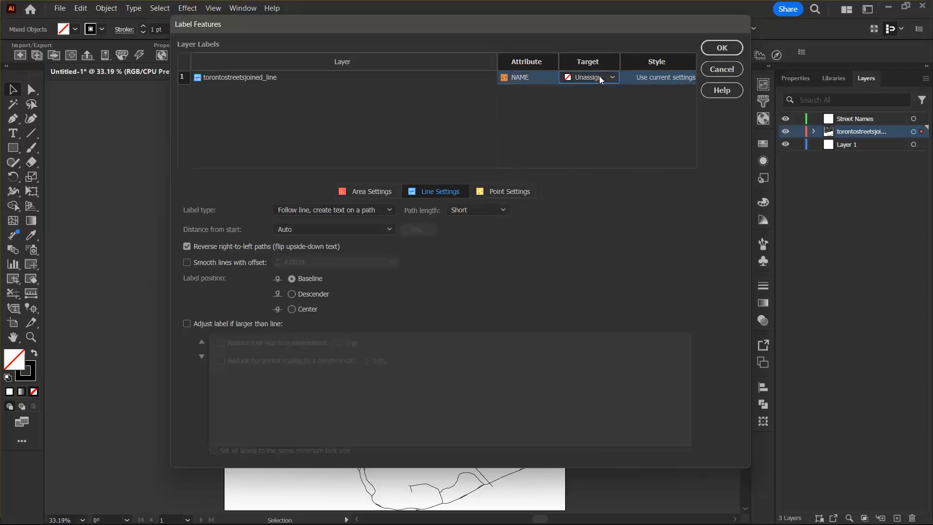
left_click(588, 77)
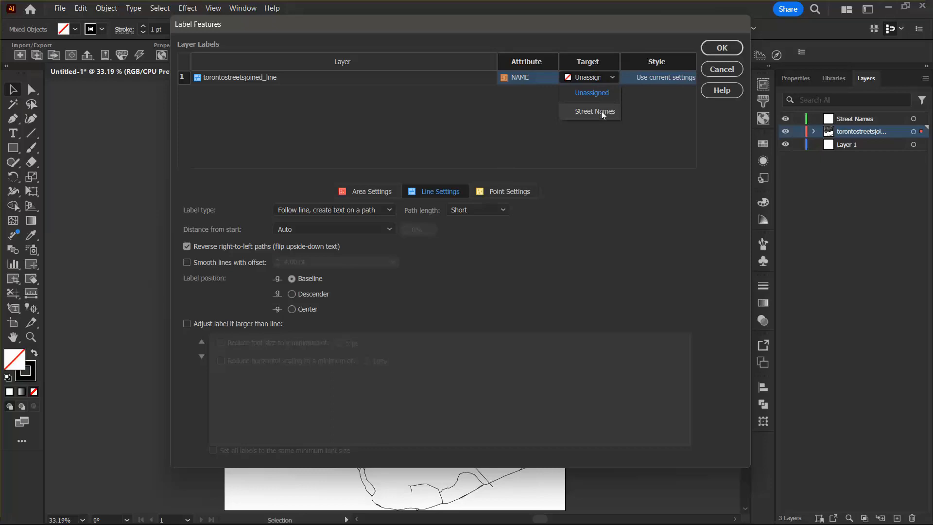
left_click(595, 111)
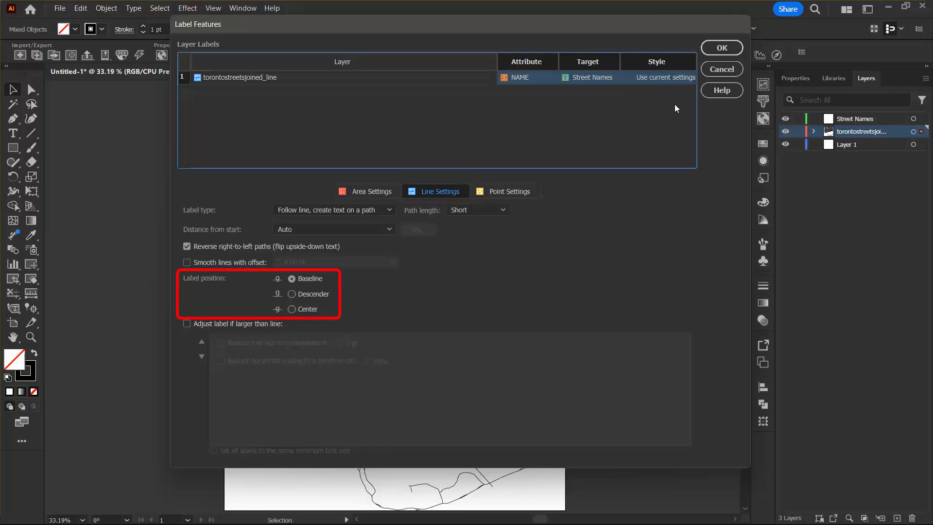
- Place labels at Descender, shrinking to 5 pt and 50% scaling with equal minimum size
left_click(292, 294)
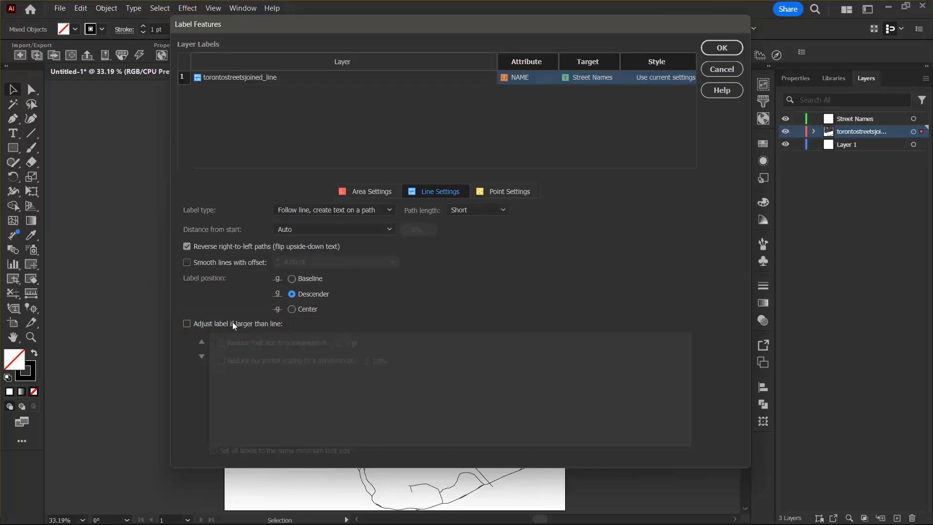
left_click(187, 324)
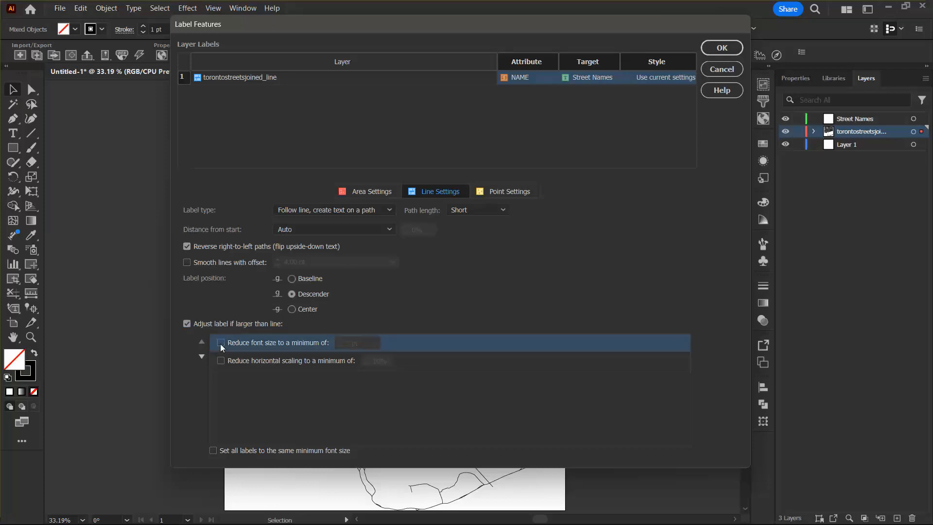
left_click(220, 342)
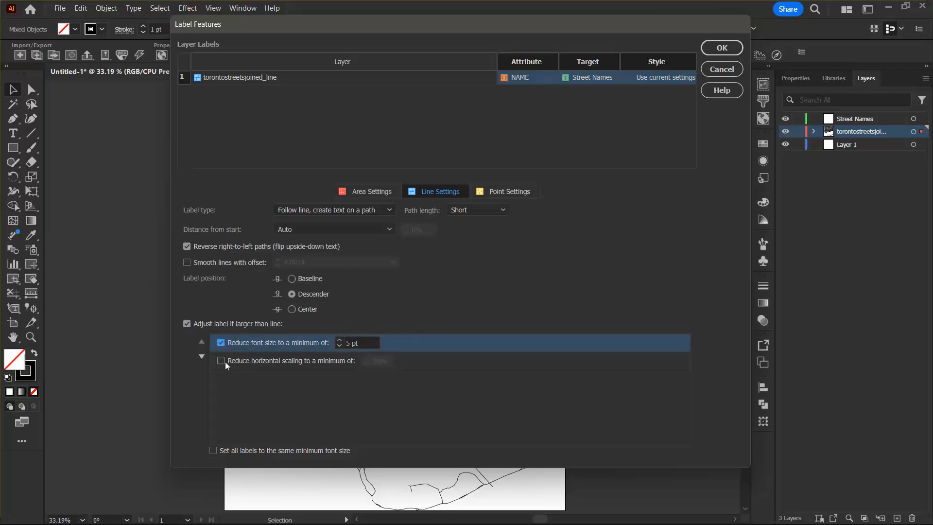
left_click(221, 360)
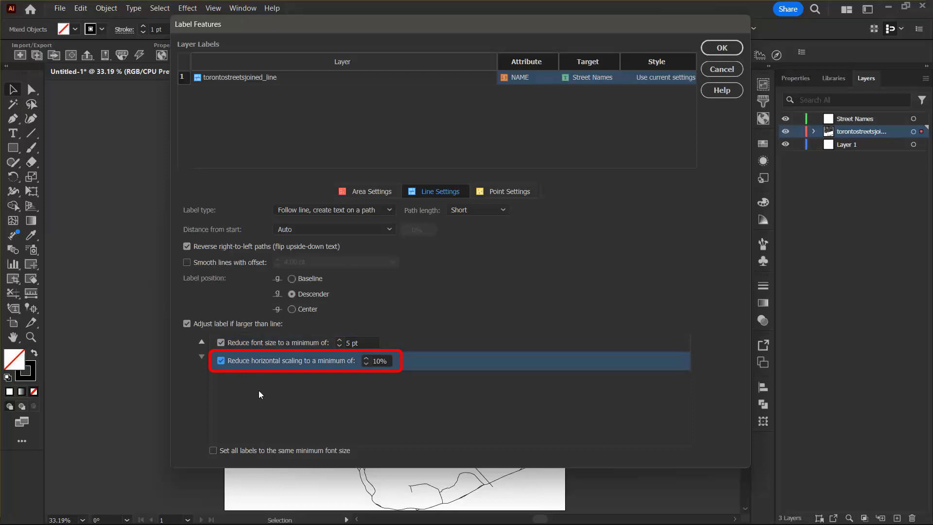
mouse_move(302, 400)
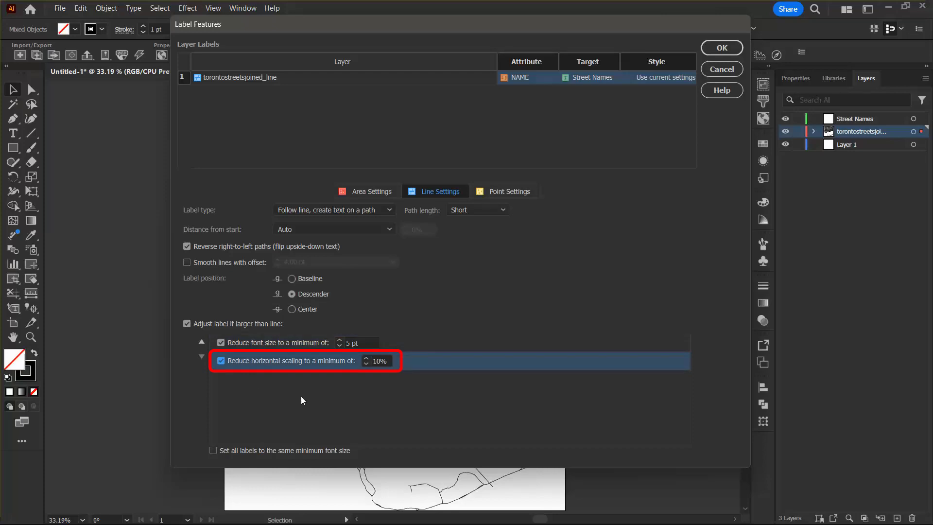
mouse_move(363, 361)
type("50")
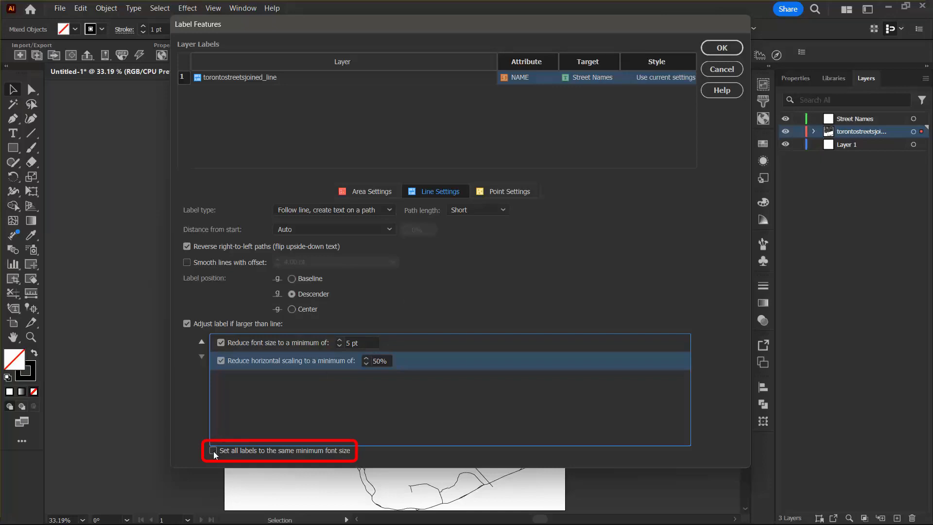
left_click(213, 451)
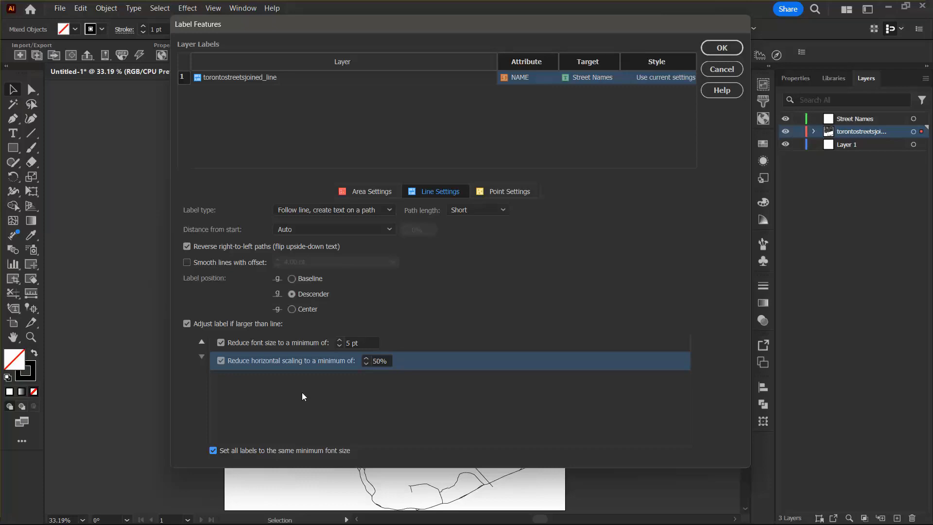
left_click(722, 47)
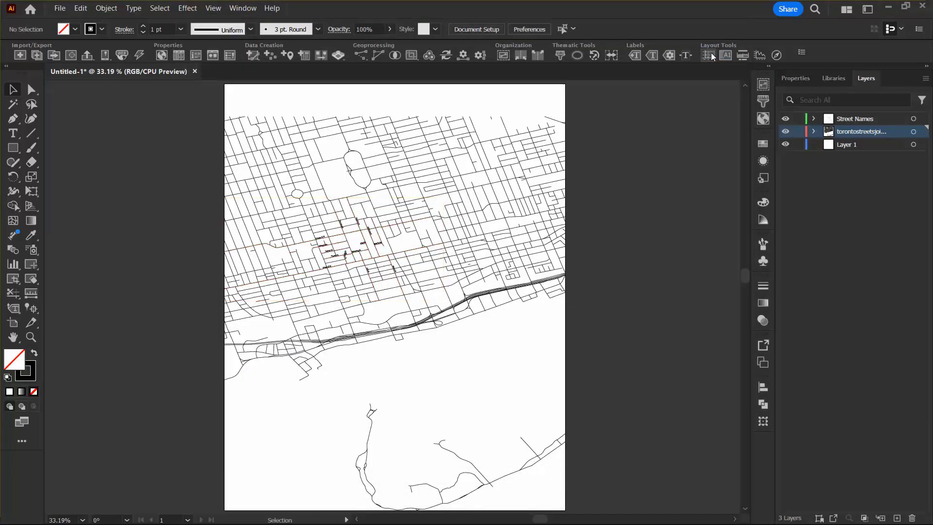